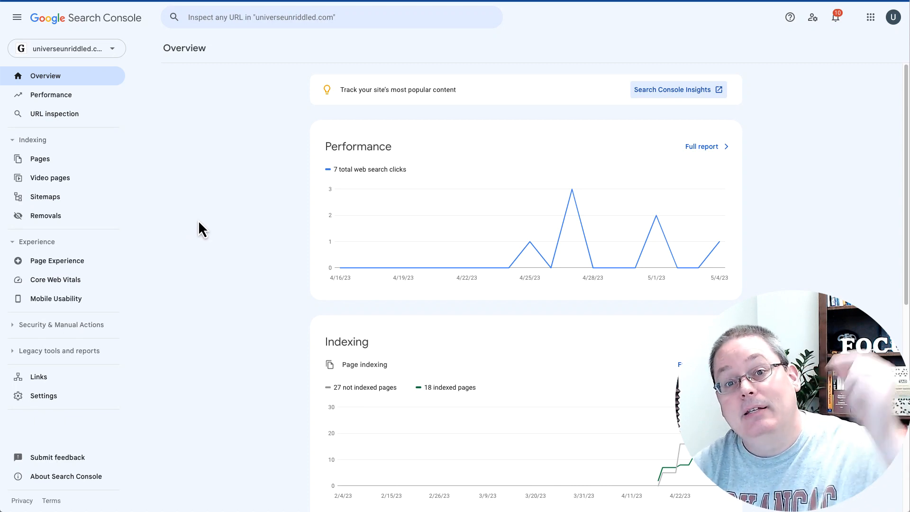
pyautogui.moveTo(244, 219)
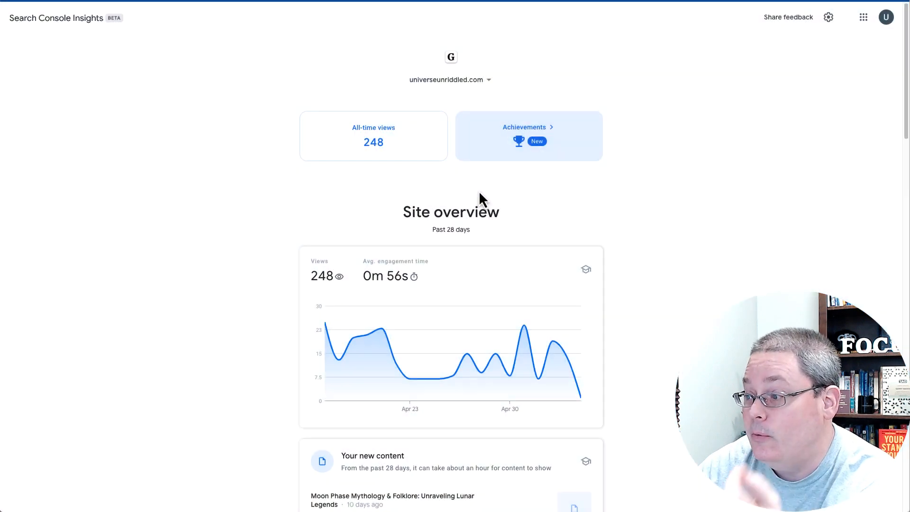
# Check the Search Console Insights achievements, then scroll the site overview to recent content performance
pyautogui.click(527, 136)
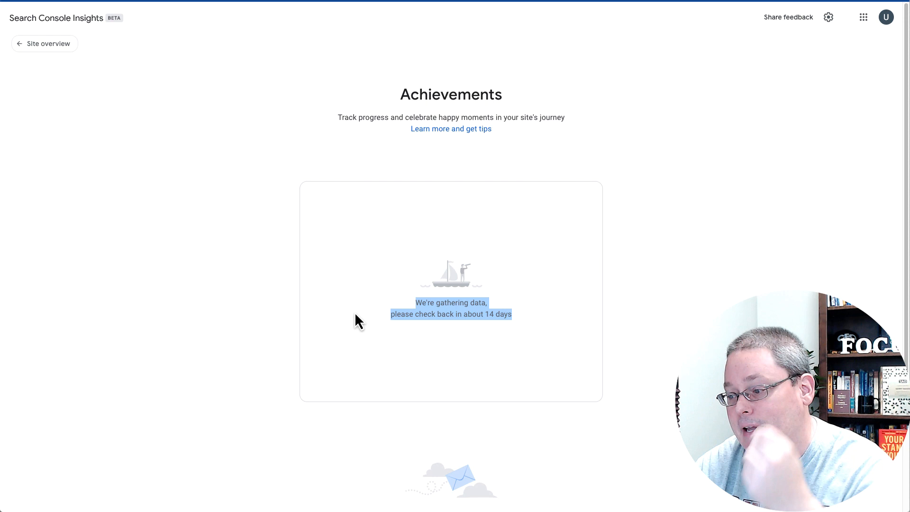
pyautogui.moveTo(443, 46)
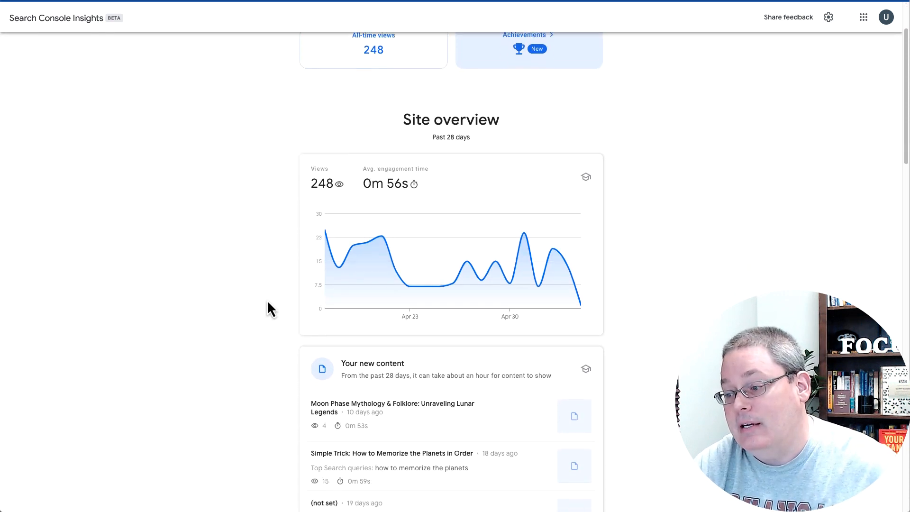
pyautogui.scroll(-3)
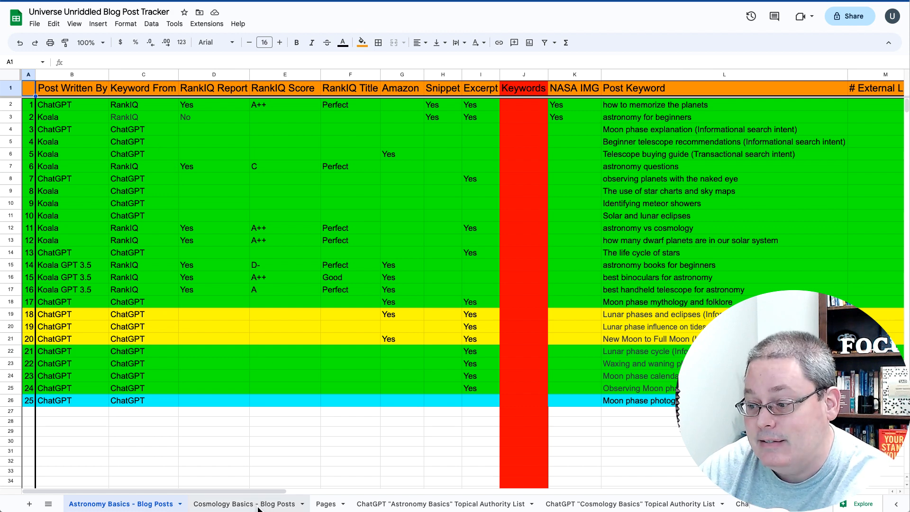
# Copy 'Big Bang Theory Evidence' from the topical authority list into the Blog Posts tracker
pyautogui.click(246, 503)
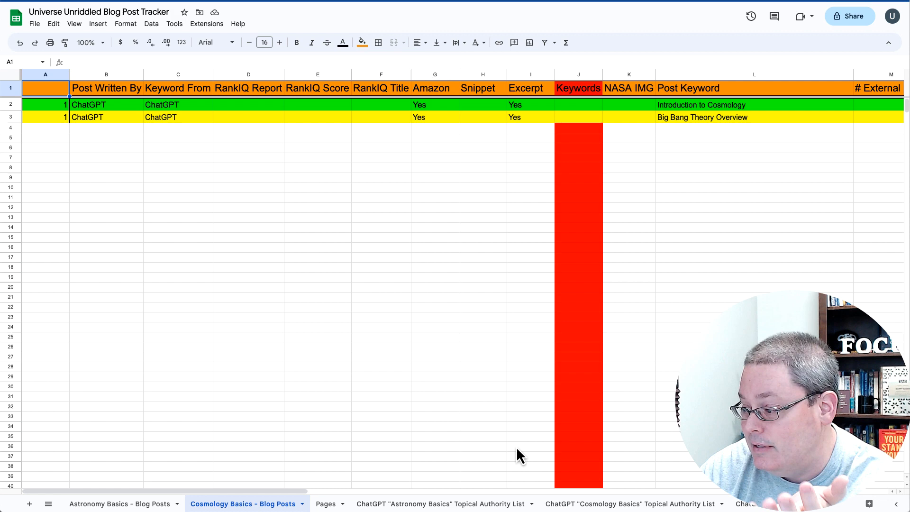
pyautogui.click(632, 503)
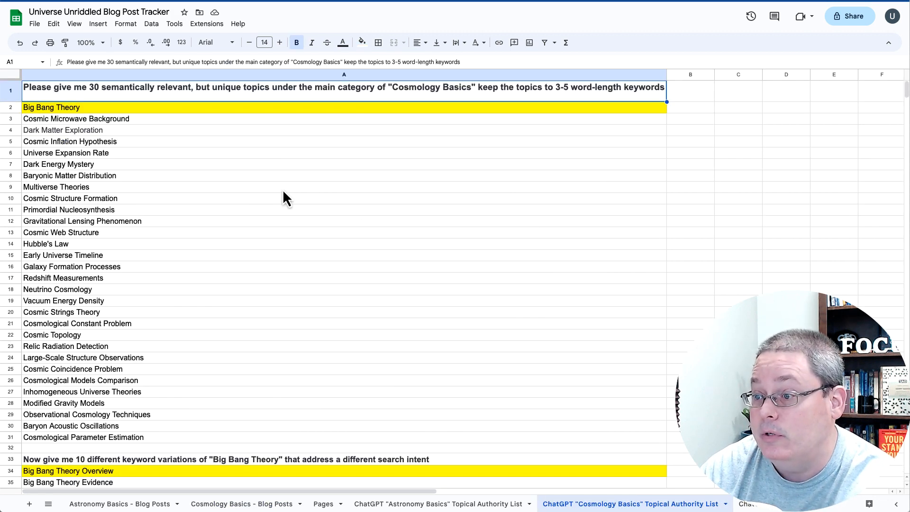
pyautogui.click(51, 107)
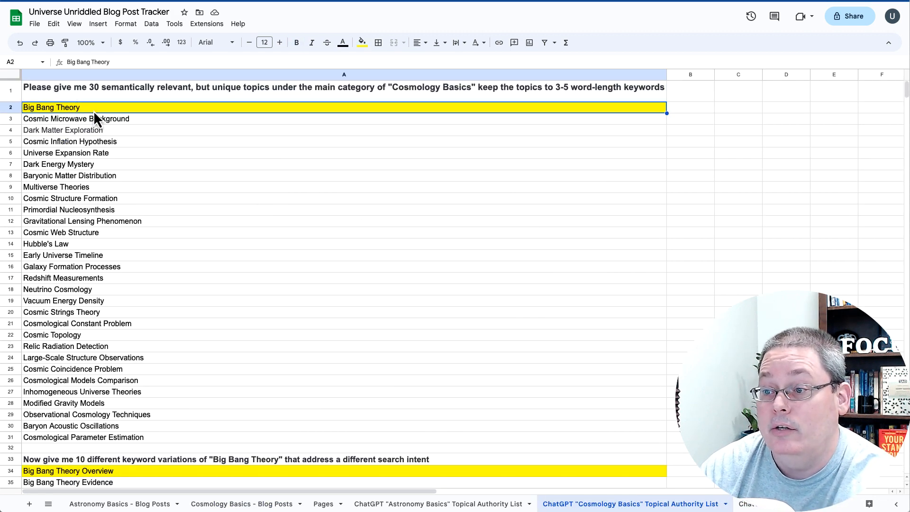
pyautogui.moveTo(122, 482)
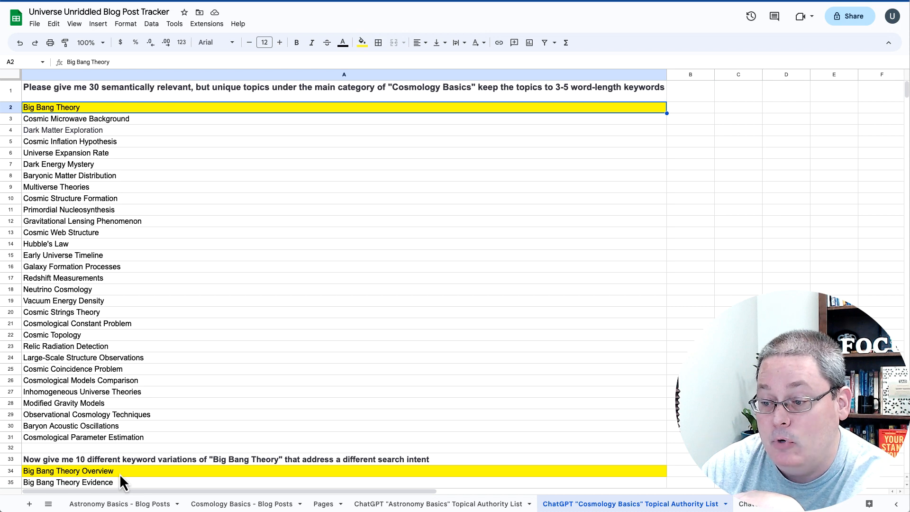
pyautogui.scroll(-3)
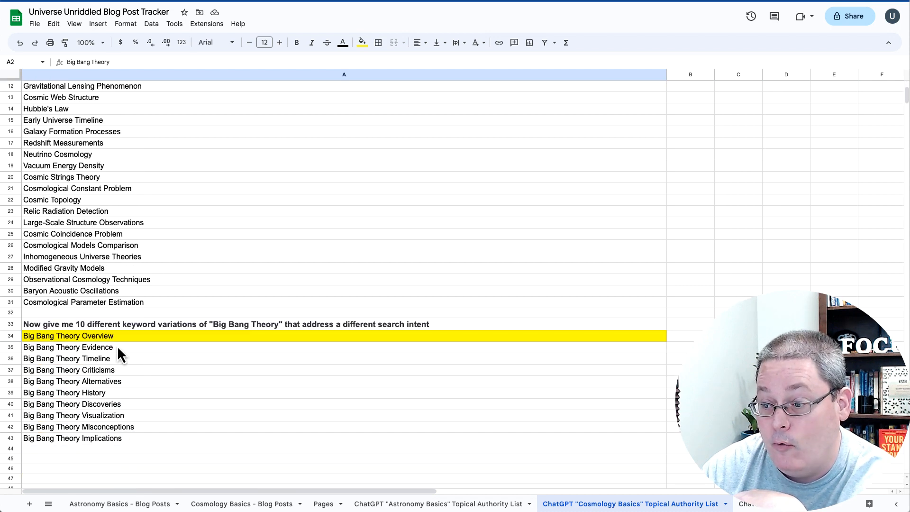
pyautogui.rightClick(68, 347)
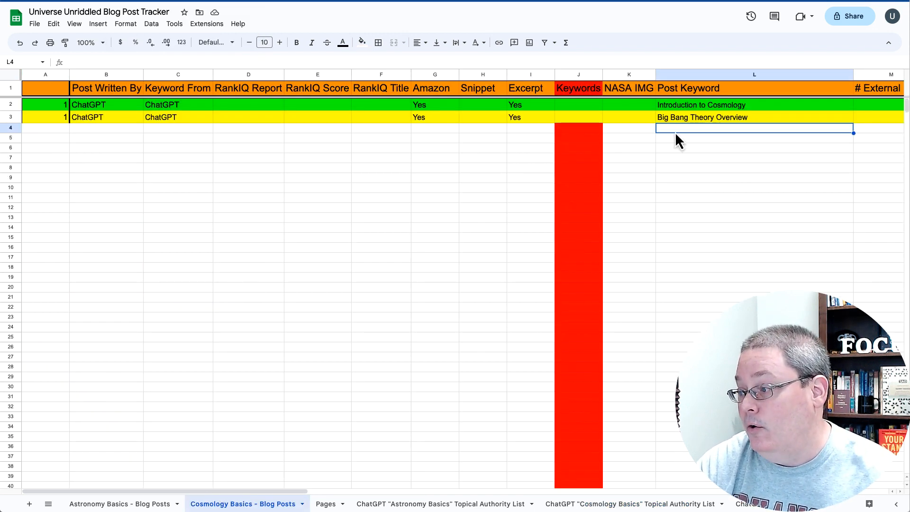
pyautogui.write('Big Bang Theory Evidence')
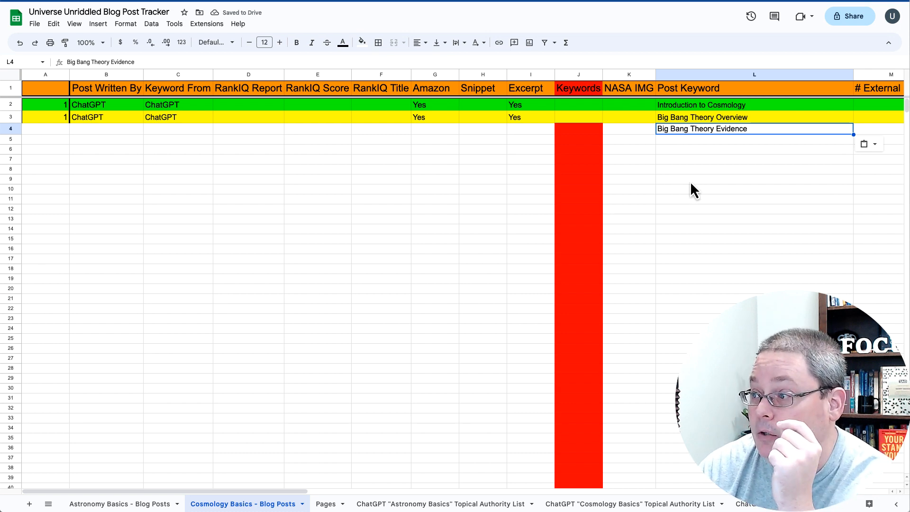
pyautogui.moveTo(686, 205)
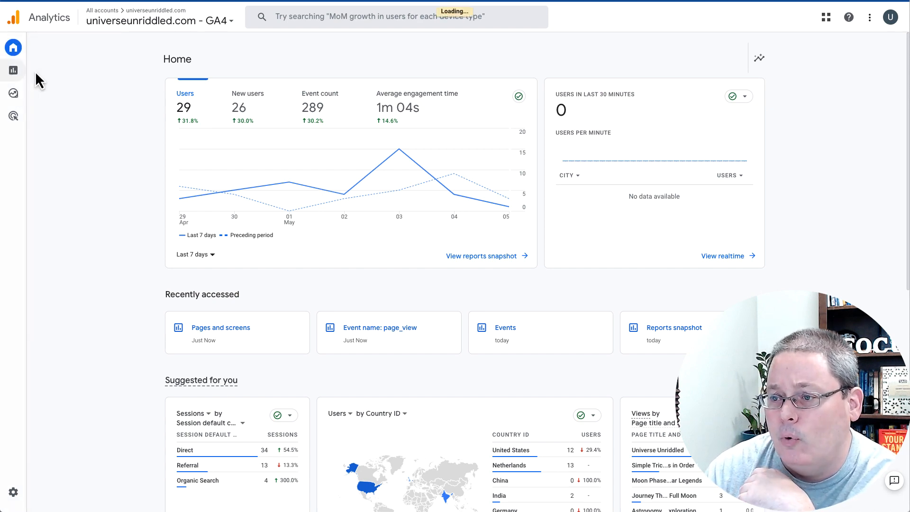
# Navigate Reports > Engagement > Pages and screens in Google Analytics
pyautogui.click(13, 69)
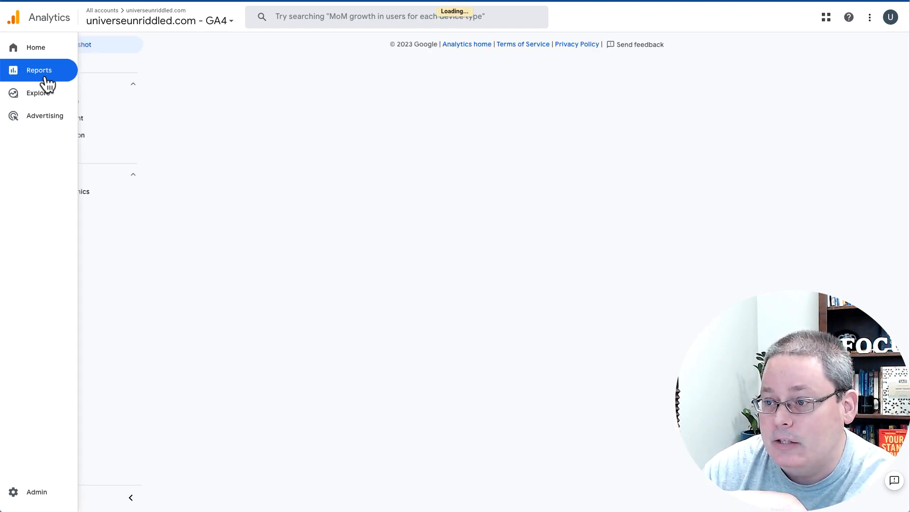
pyautogui.click(38, 69)
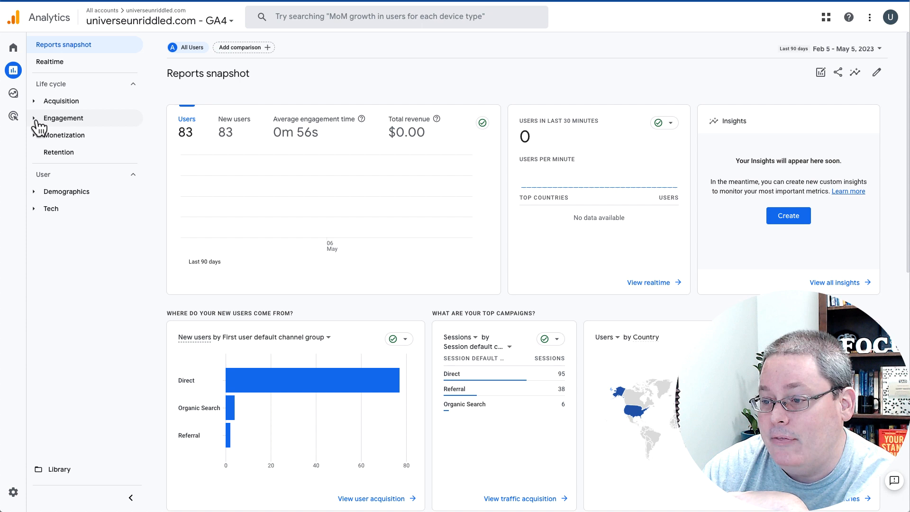
pyautogui.click(61, 100)
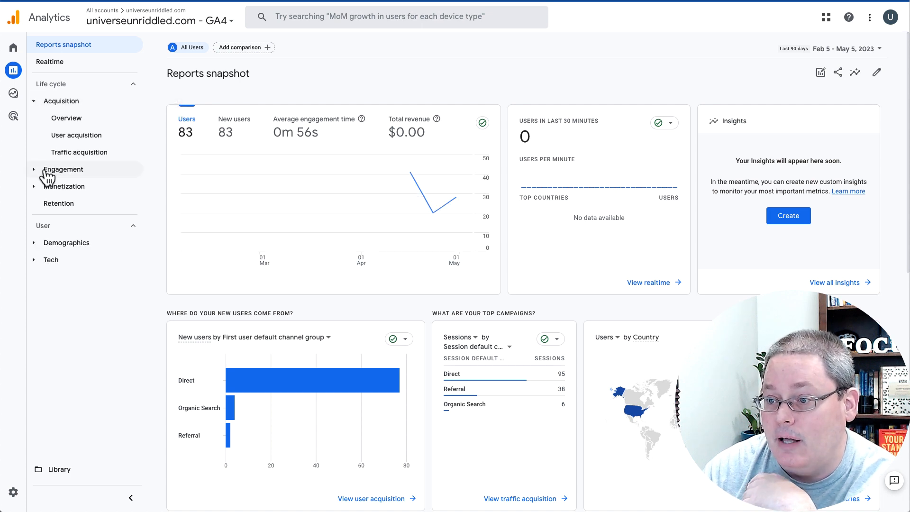
pyautogui.click(63, 169)
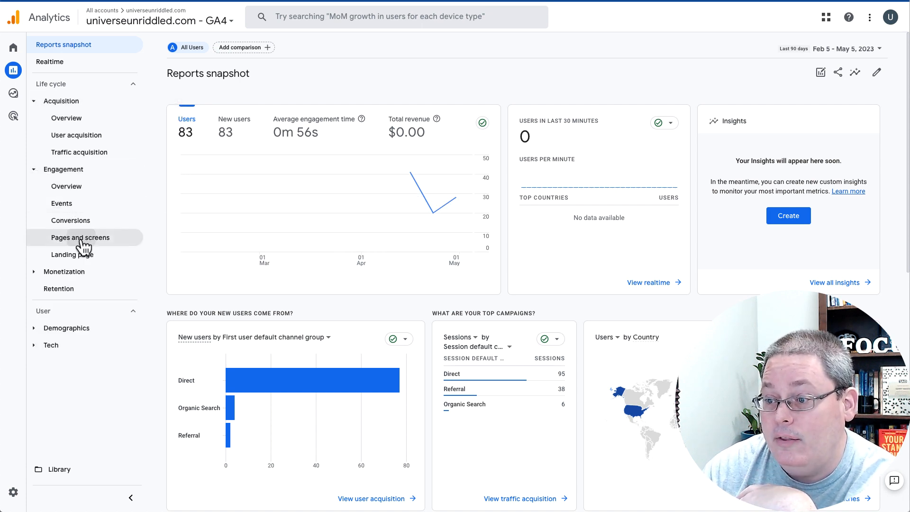
pyautogui.click(81, 237)
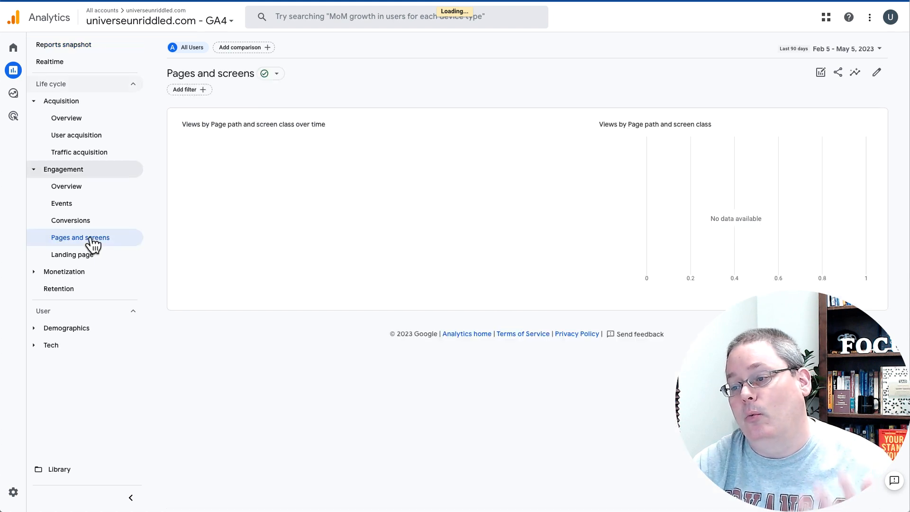
pyautogui.click(80, 238)
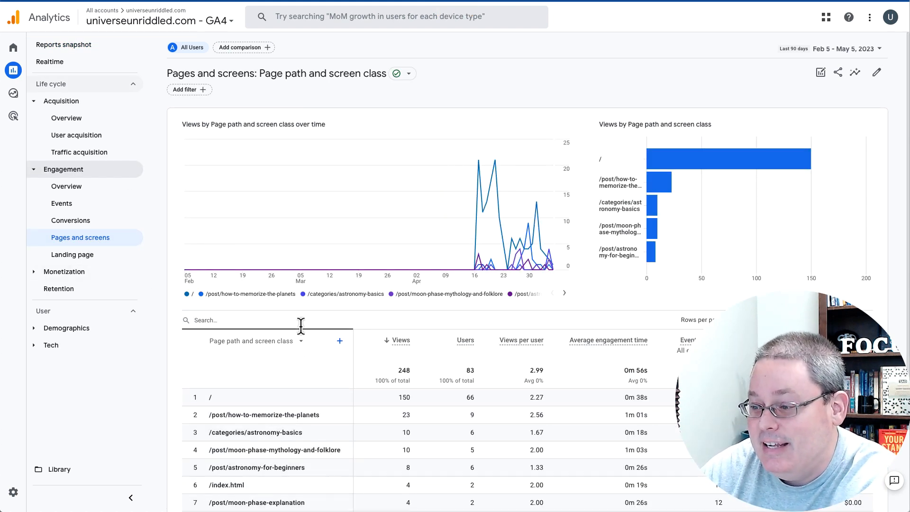
# Show 50 rows per page so all 30 page paths fit, then scroll to the last row
pyautogui.scroll(-3)
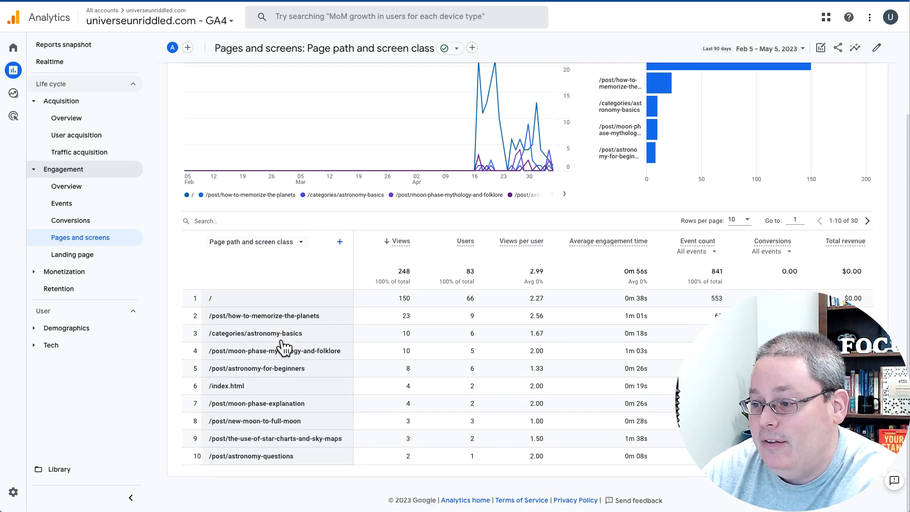
pyautogui.moveTo(841, 242)
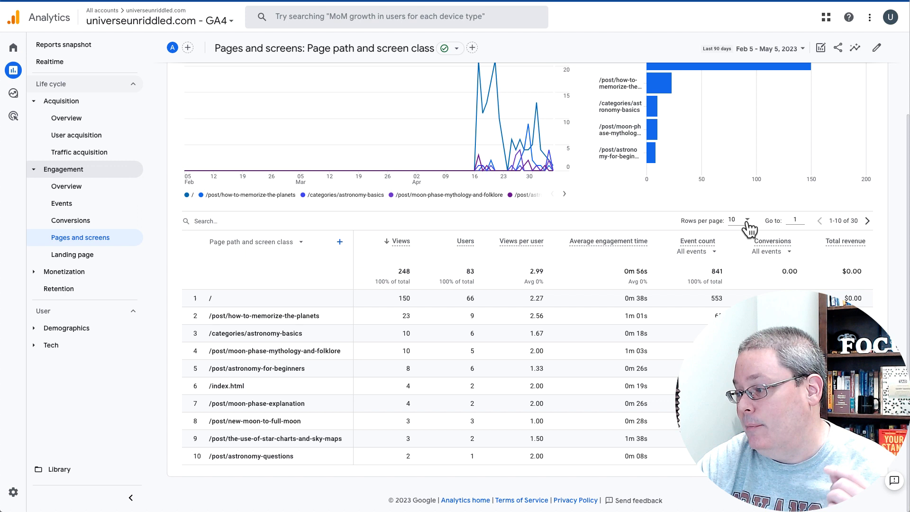
pyautogui.click(737, 220)
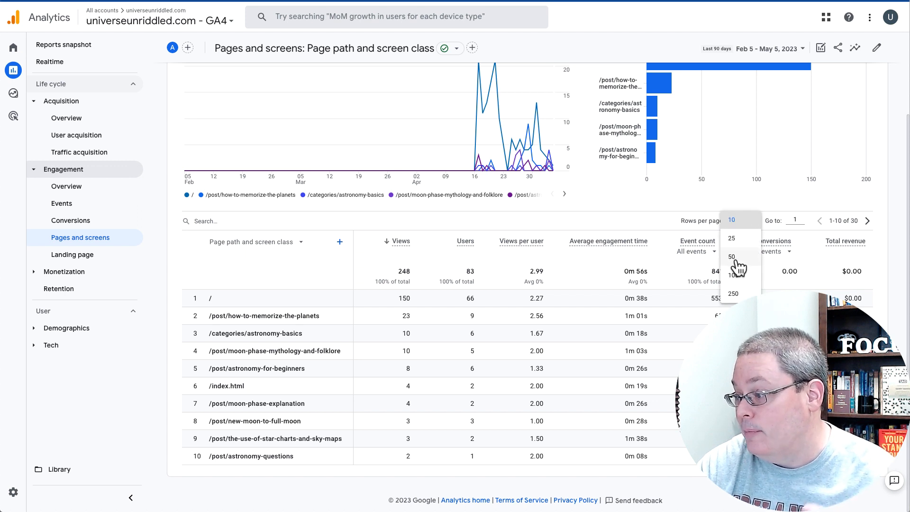
pyautogui.click(731, 256)
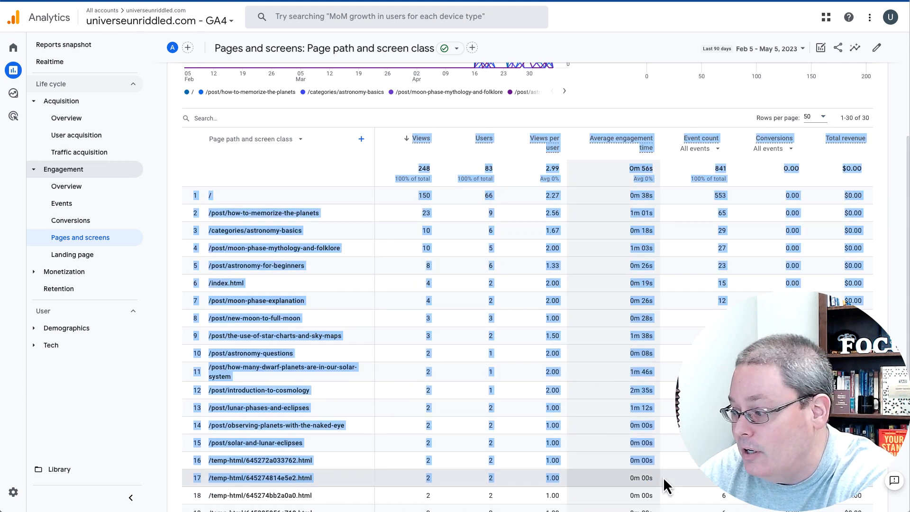
pyautogui.scroll(-3)
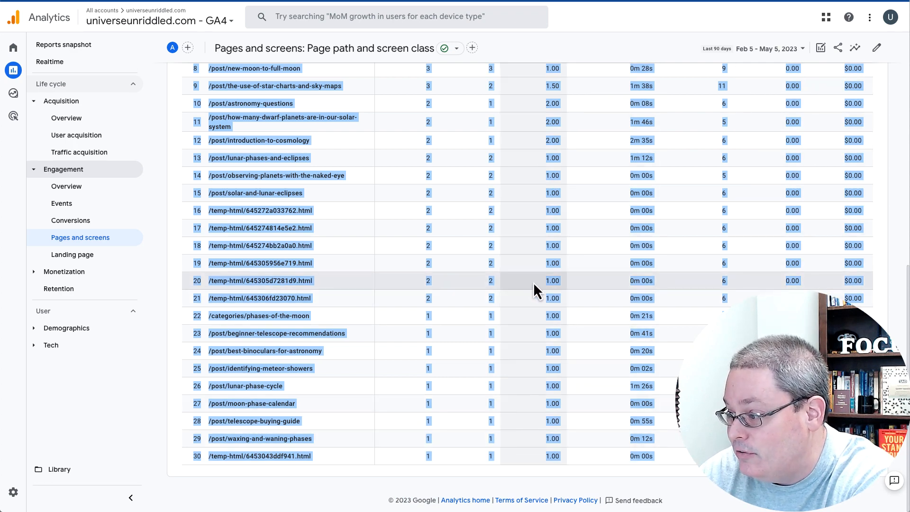
pyautogui.moveTo(565, 308)
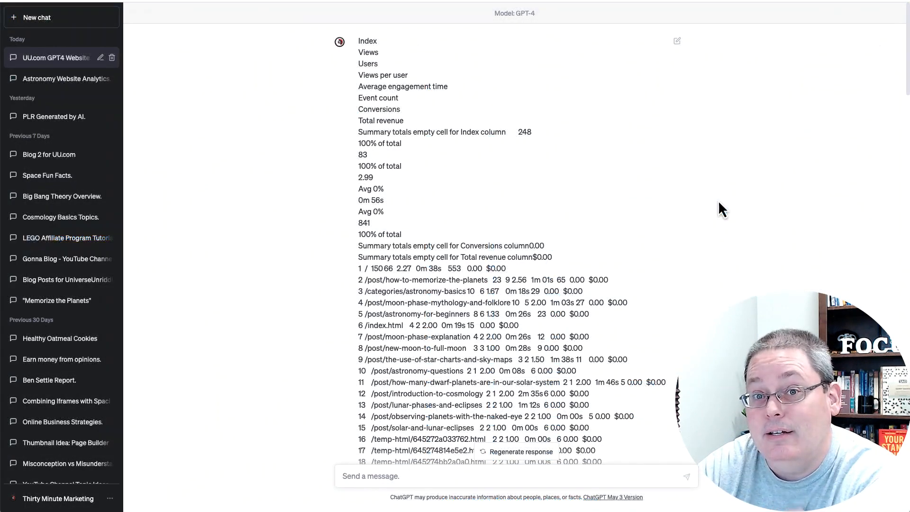
pyautogui.moveTo(395, 167)
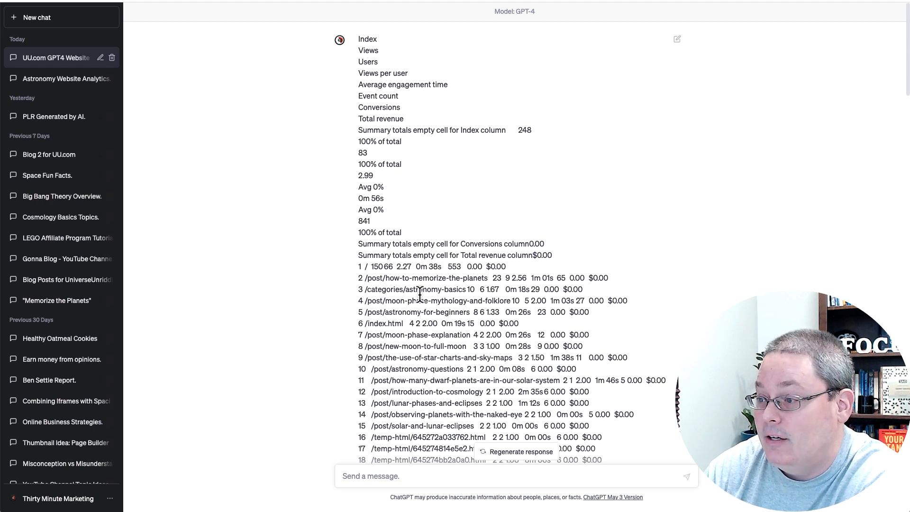
pyautogui.moveTo(358, 38); pyautogui.dragTo(447, 86)
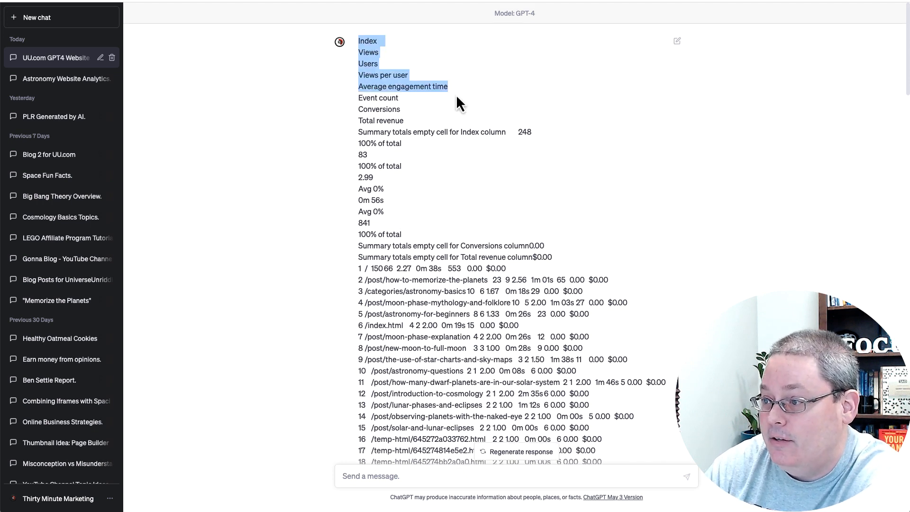
pyautogui.scroll(-3)
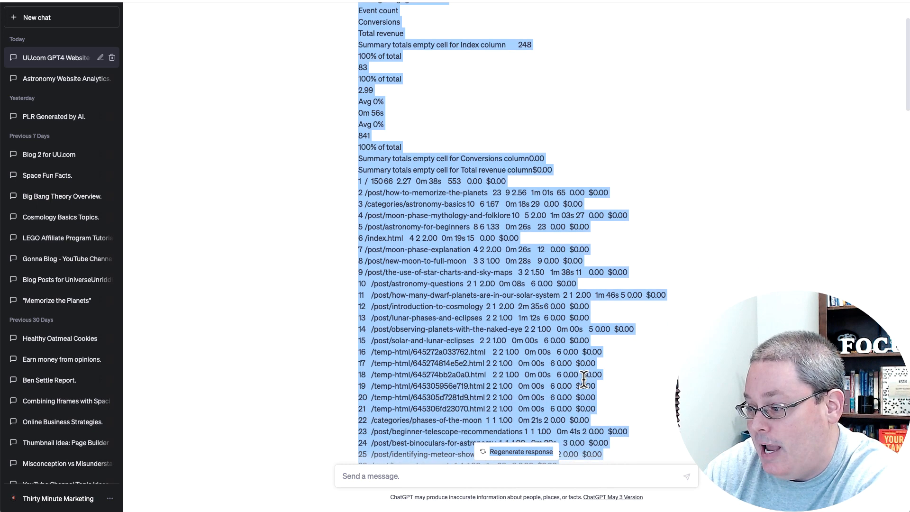
pyautogui.scroll(-3)
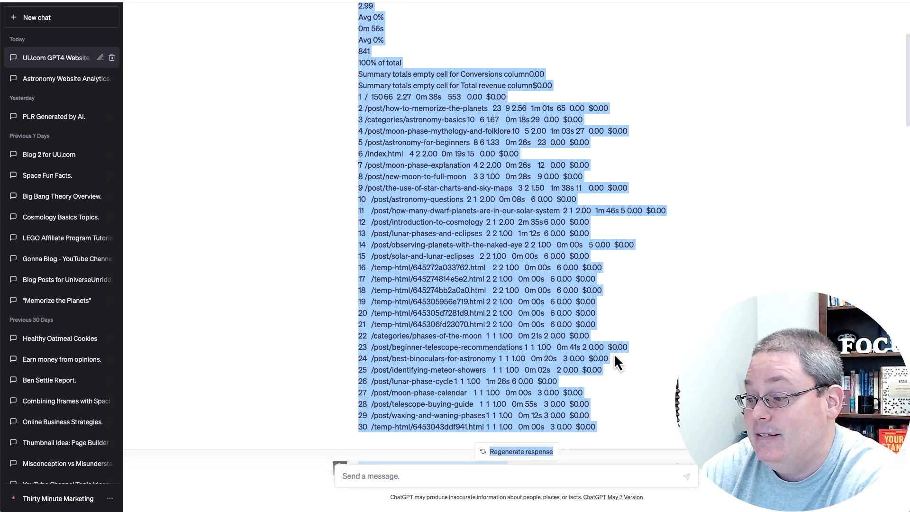
pyautogui.scroll(-3)
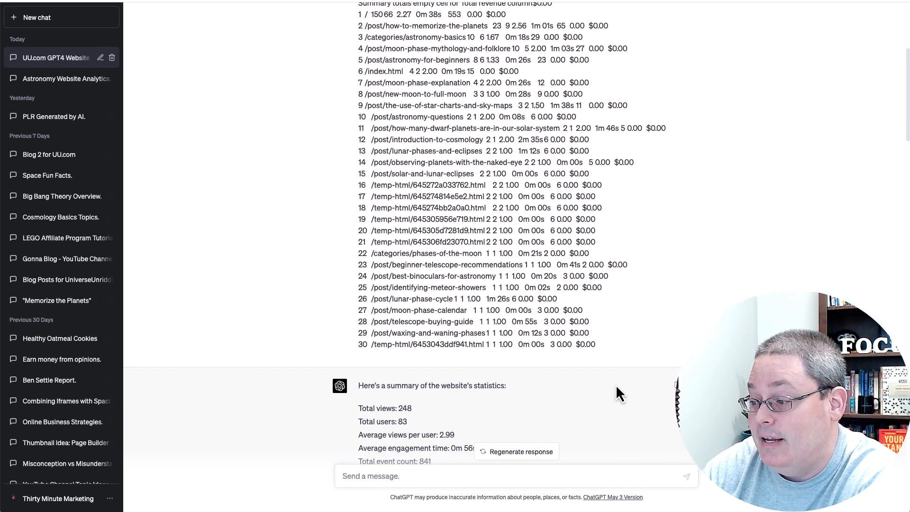
pyautogui.scroll(-3)
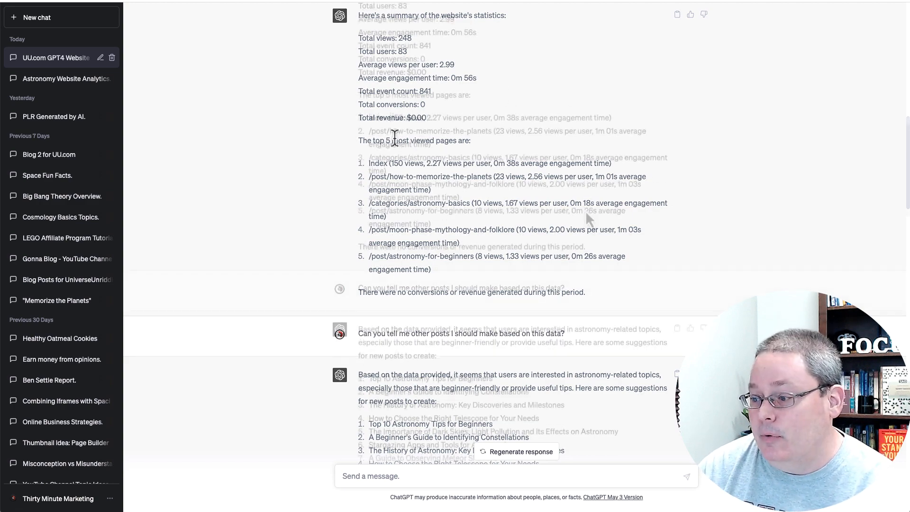
pyautogui.scroll(-3)
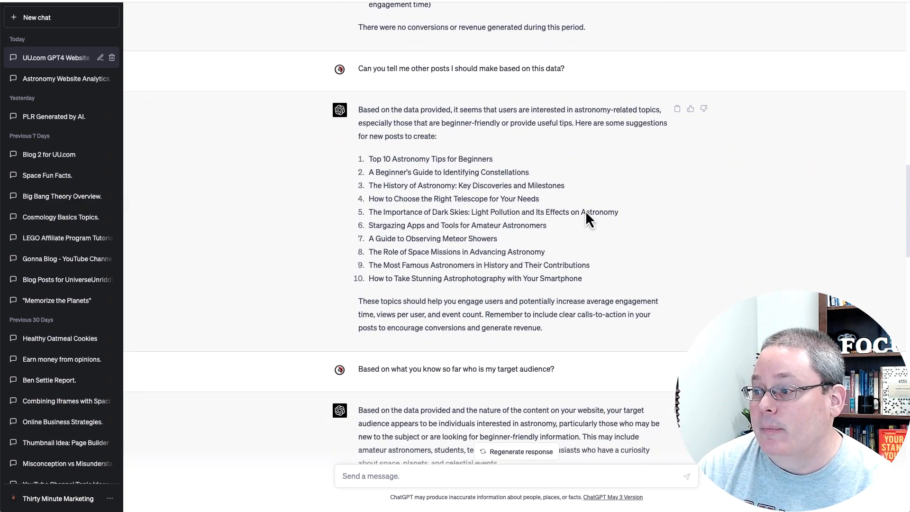
pyautogui.scroll(-3)
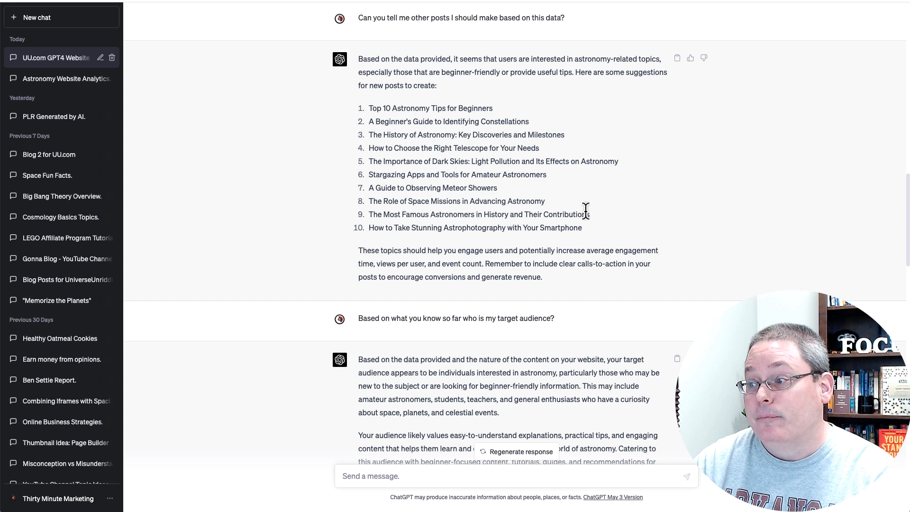
pyautogui.moveTo(418, 36)
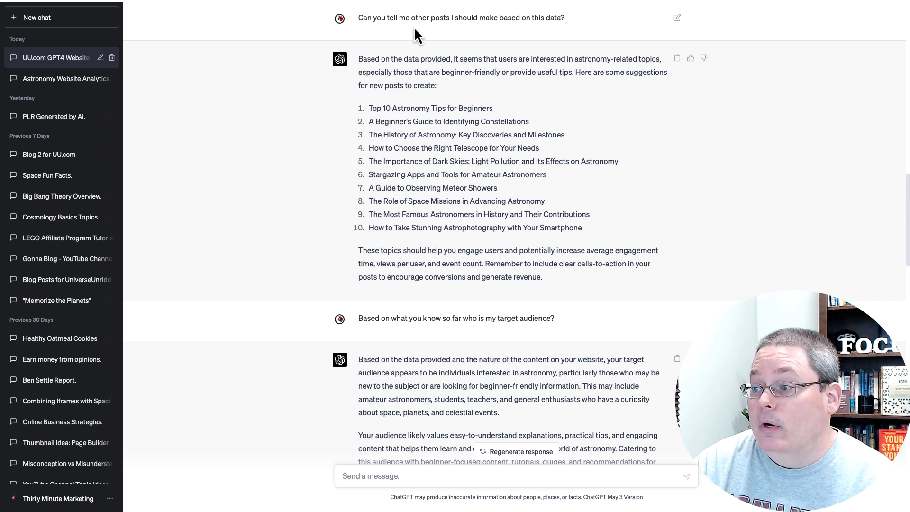
pyautogui.moveTo(410, 17); pyautogui.dragTo(564, 18)
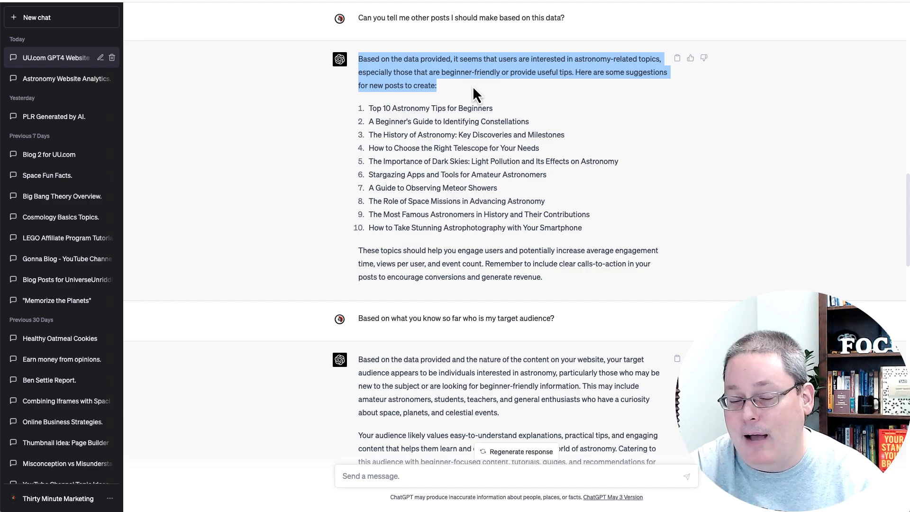
pyautogui.scroll(-3)
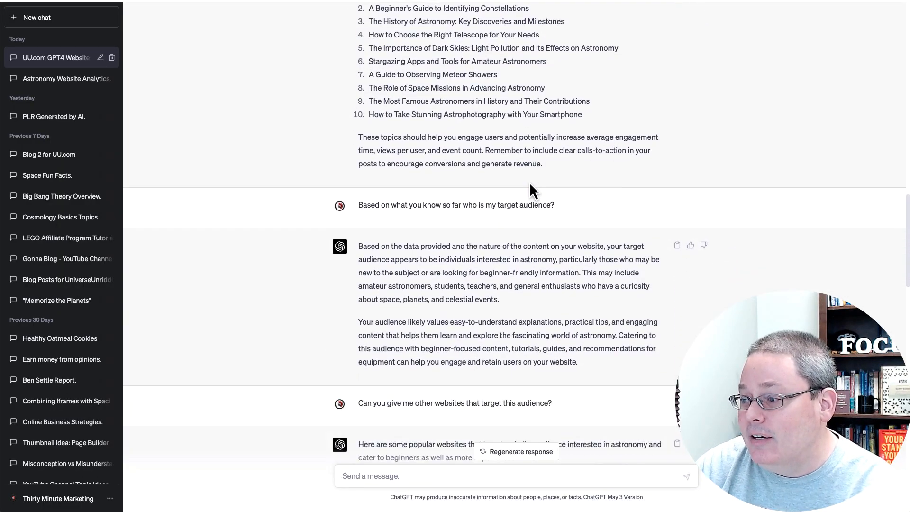
pyautogui.scroll(-3)
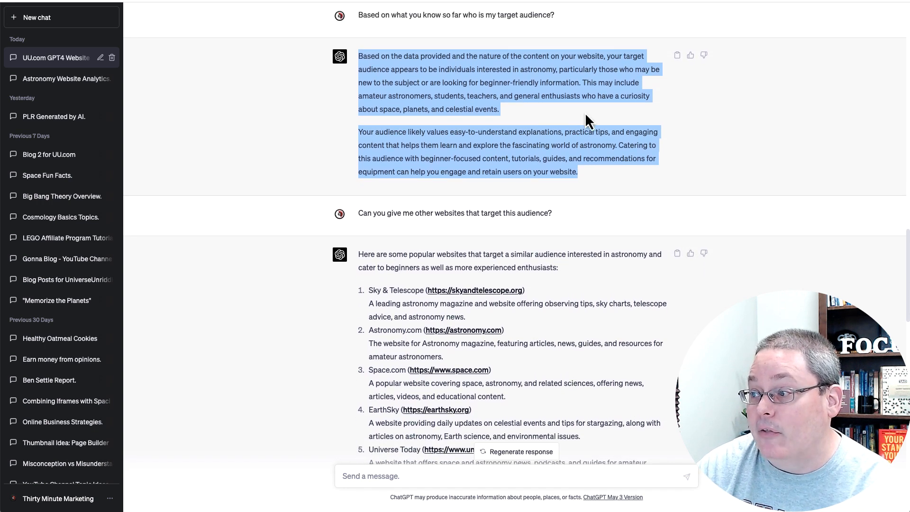
pyautogui.moveTo(532, 132)
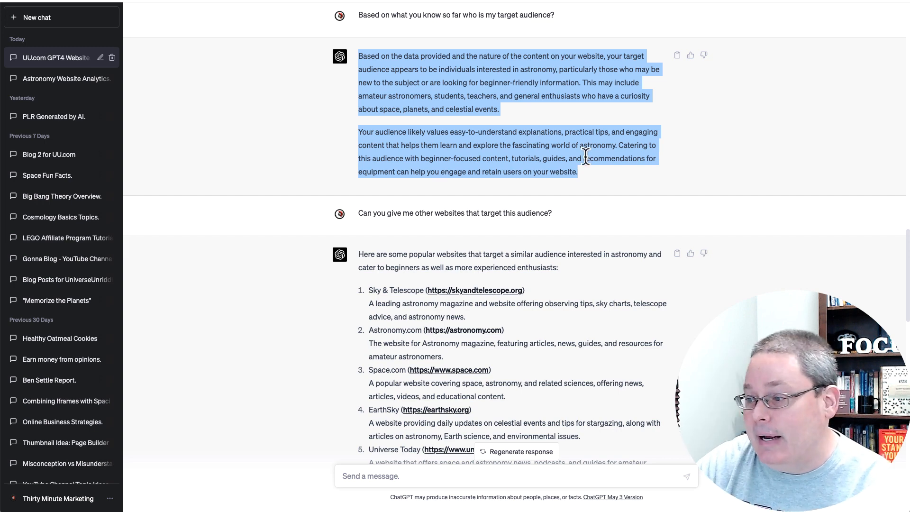
pyautogui.scroll(-3)
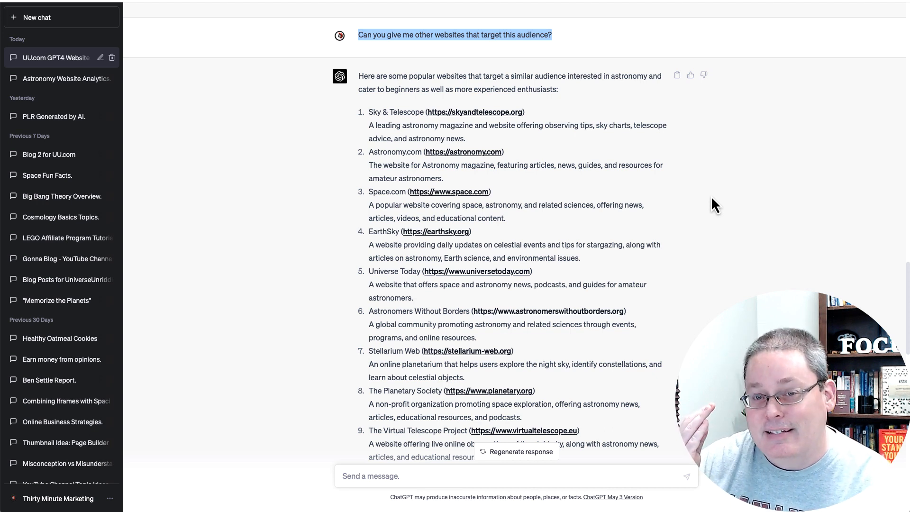
pyautogui.moveTo(700, 217)
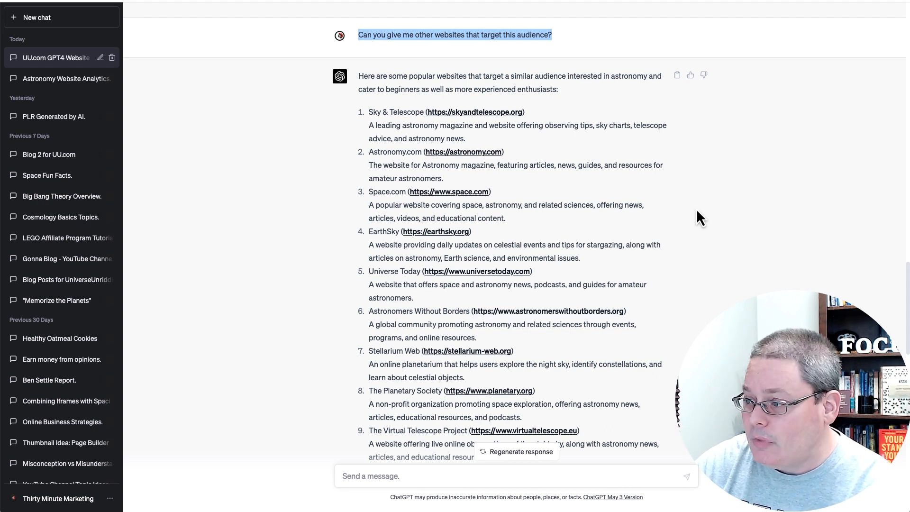
pyautogui.scroll(-3)
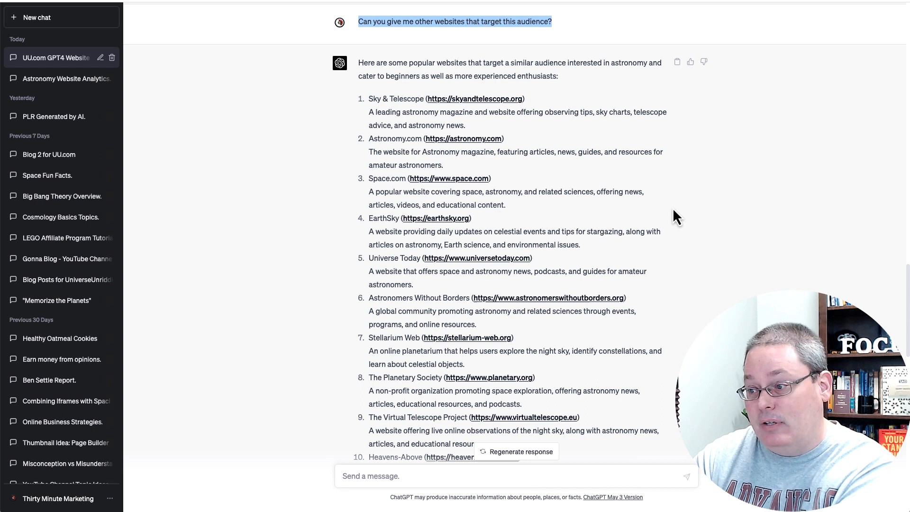
pyautogui.scroll(-3)
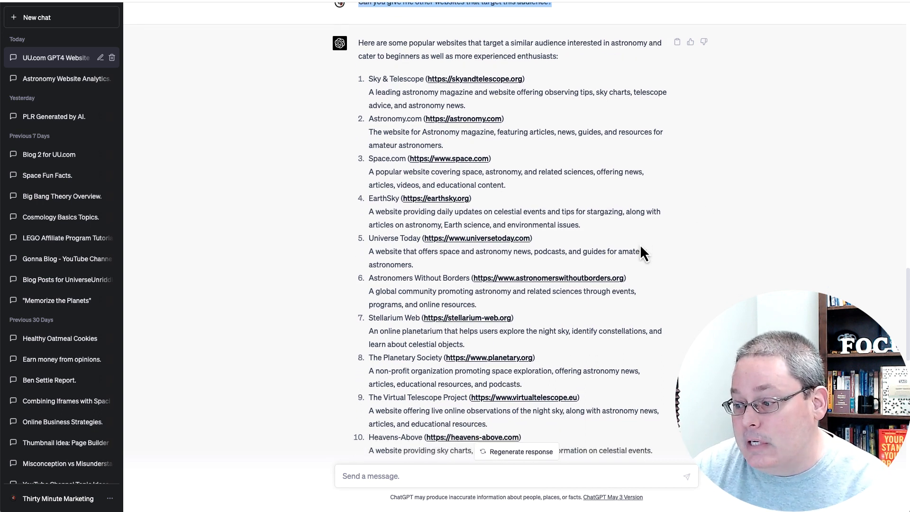
pyautogui.scroll(-3)
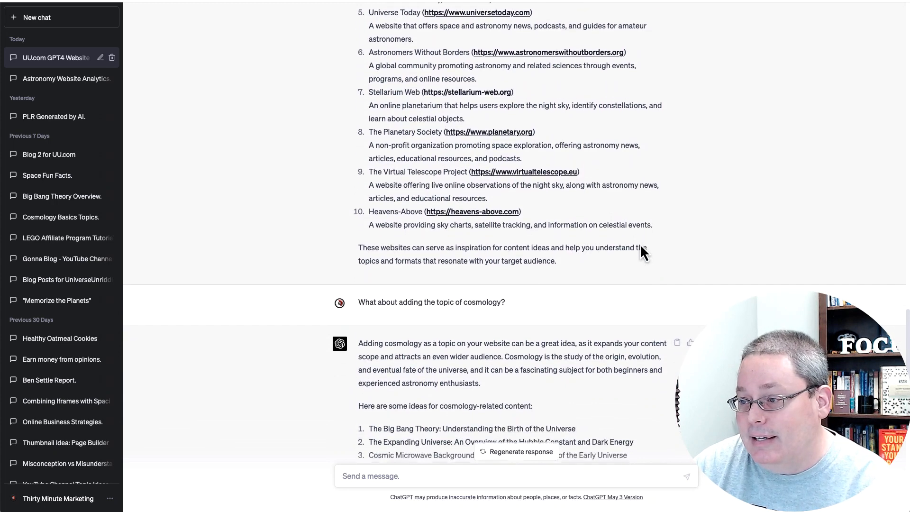
pyautogui.scroll(-3)
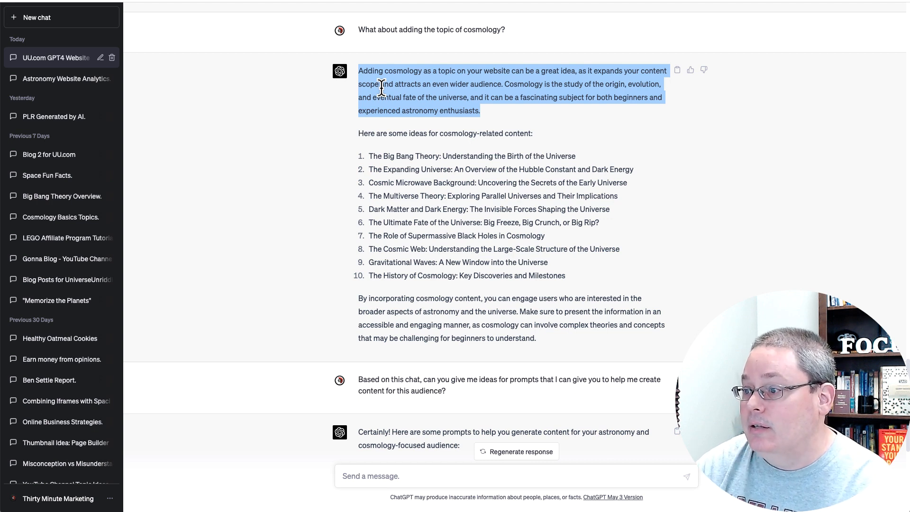
pyautogui.moveTo(529, 133)
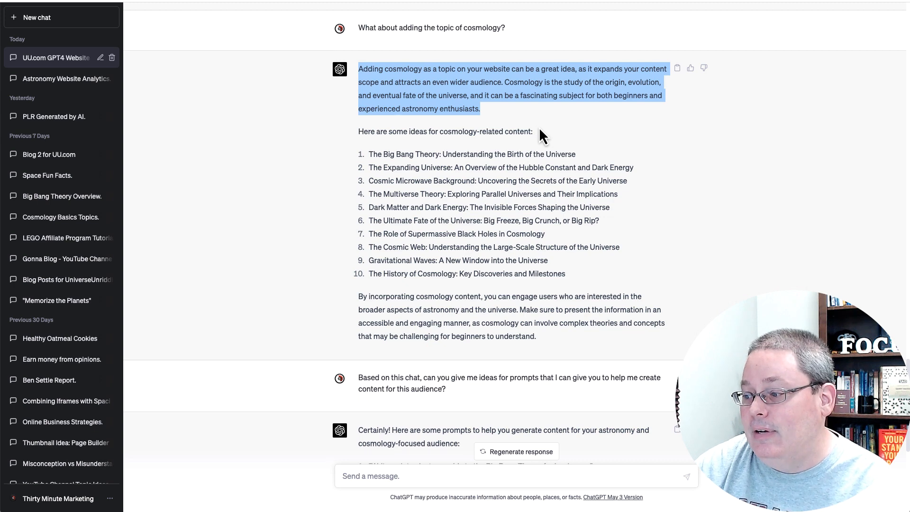
# Scroll to ChatGPT's ten suggested content prompts, including a beginner's Big Bang guide
pyautogui.scroll(-3)
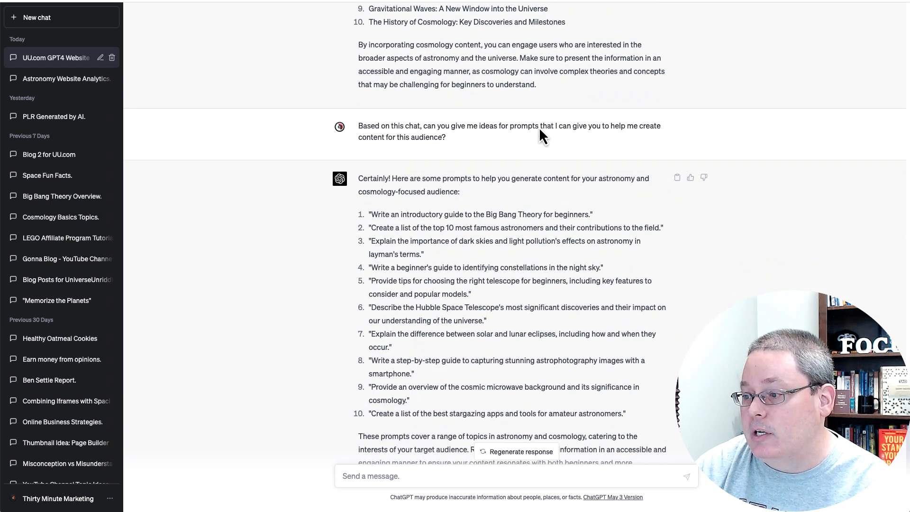
# Select and copy prompt 1, the introductory Big Bang Theory guide
pyautogui.scroll(-3)
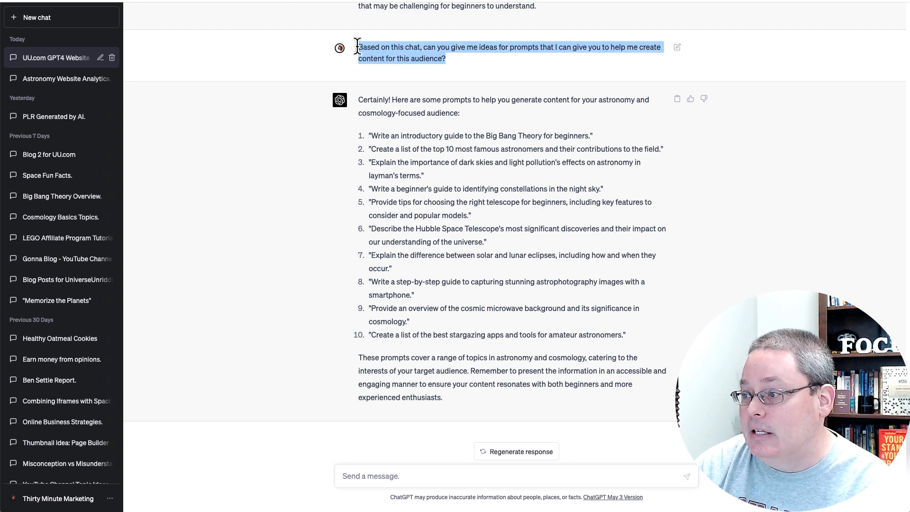
pyautogui.moveTo(705, 184)
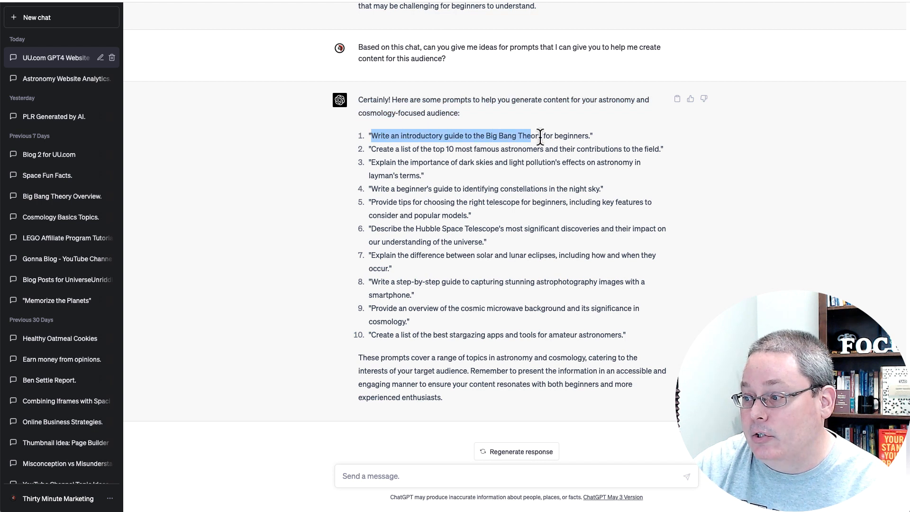
pyautogui.moveTo(526, 135); pyautogui.dragTo(592, 135)
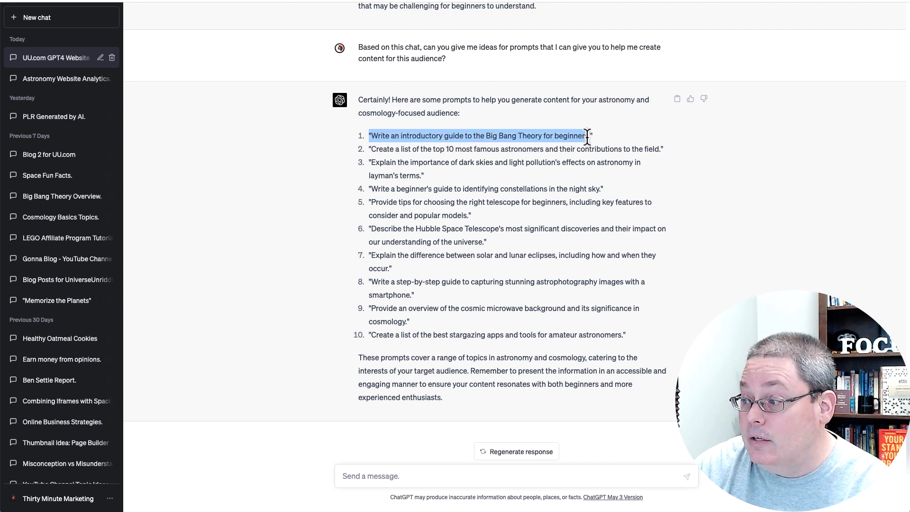
pyautogui.rightClick(587, 136)
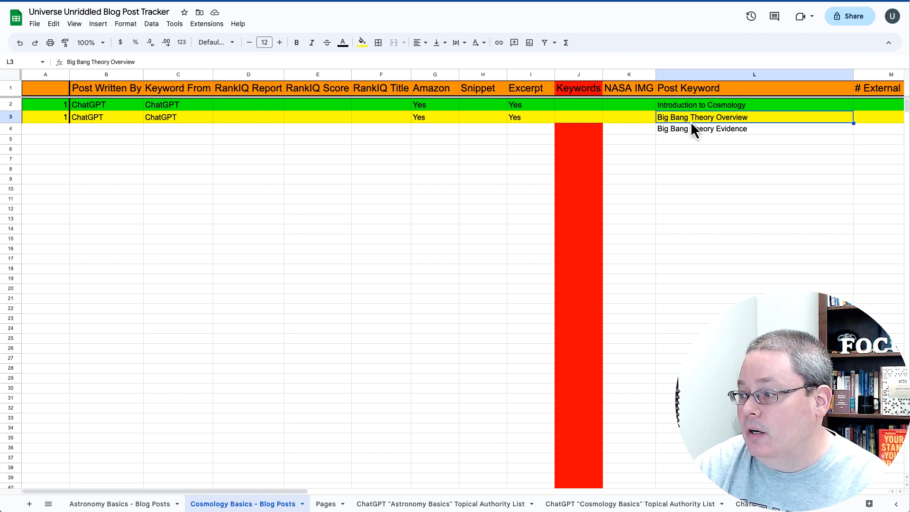
# Review Big Bang Theory keyword variations such as Alternatives and Misconceptions in the topical list
pyautogui.click(753, 128)
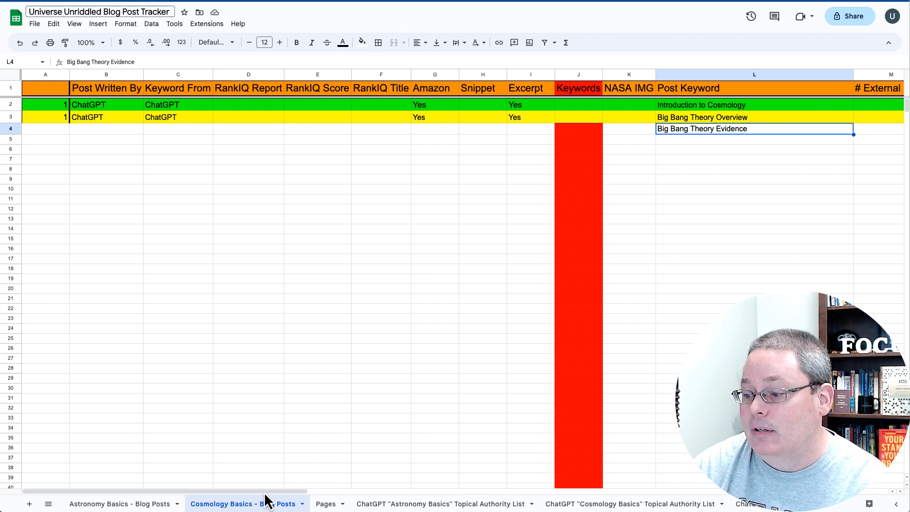
pyautogui.click(631, 503)
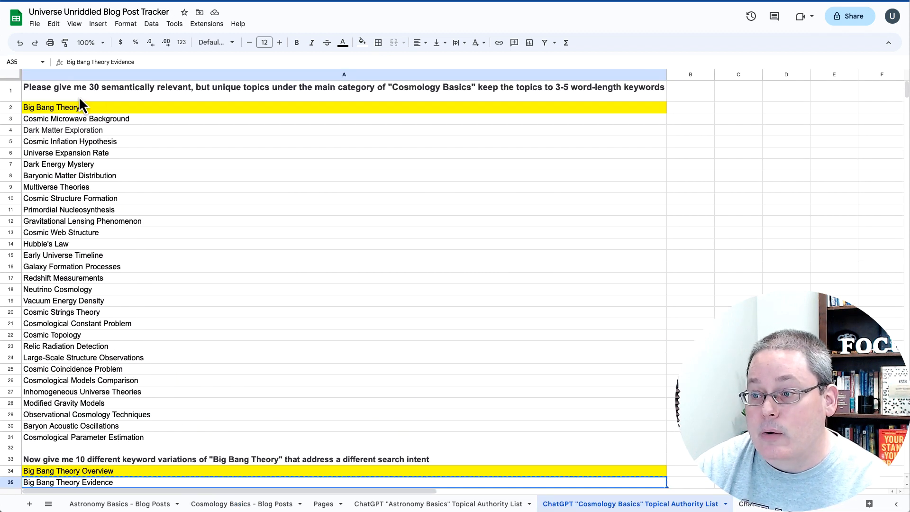
pyautogui.moveTo(371, 109)
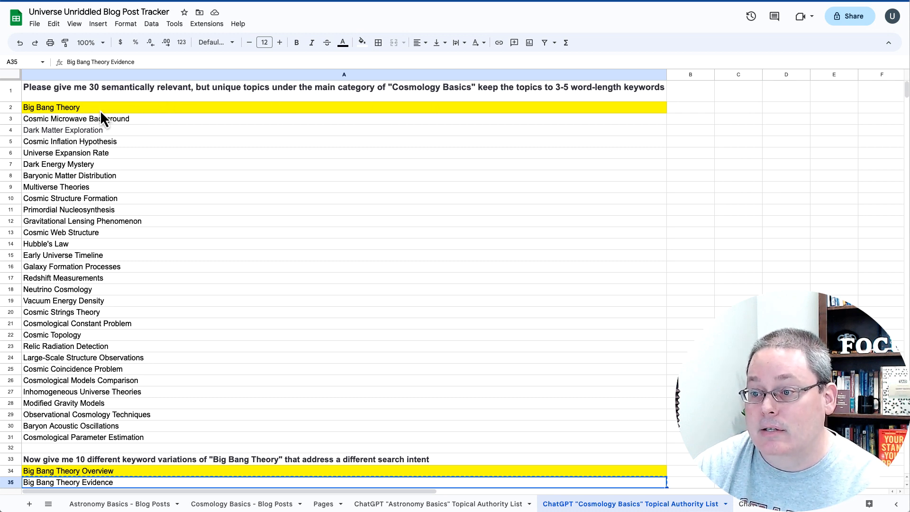
pyautogui.scroll(-3)
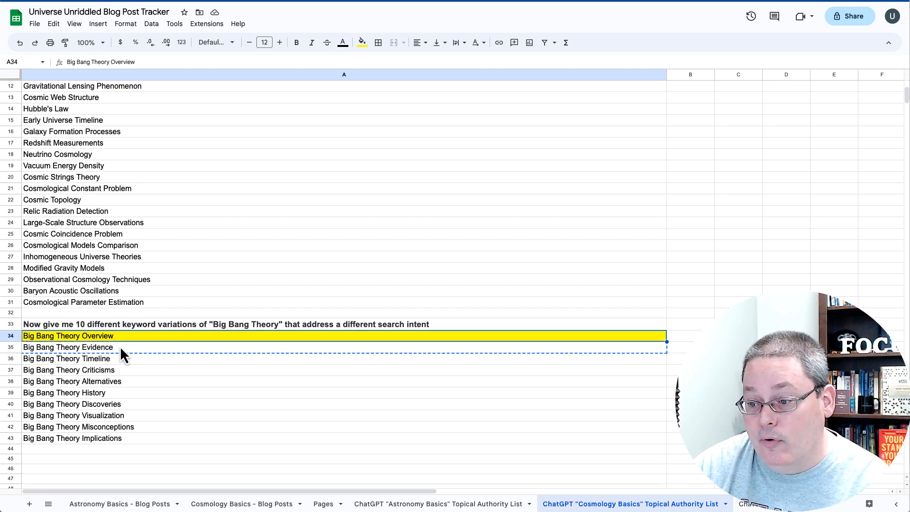
pyautogui.click(72, 380)
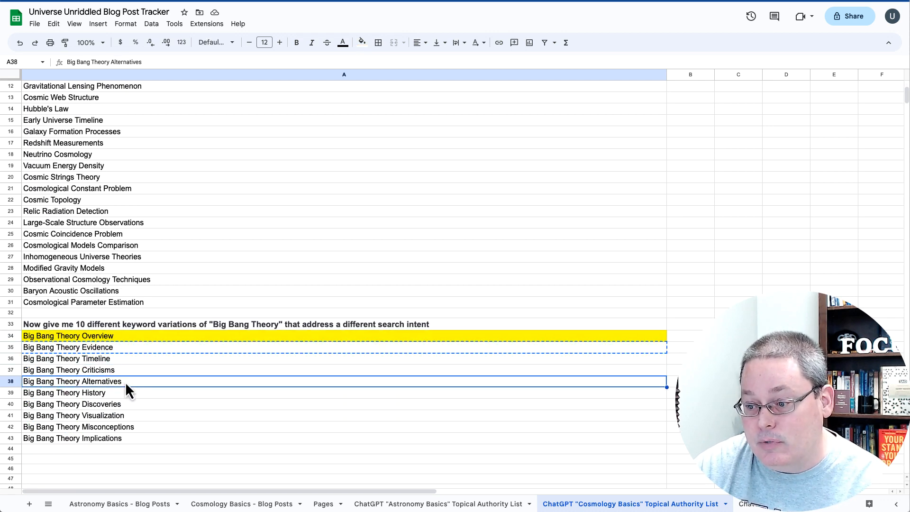
pyautogui.click(73, 415)
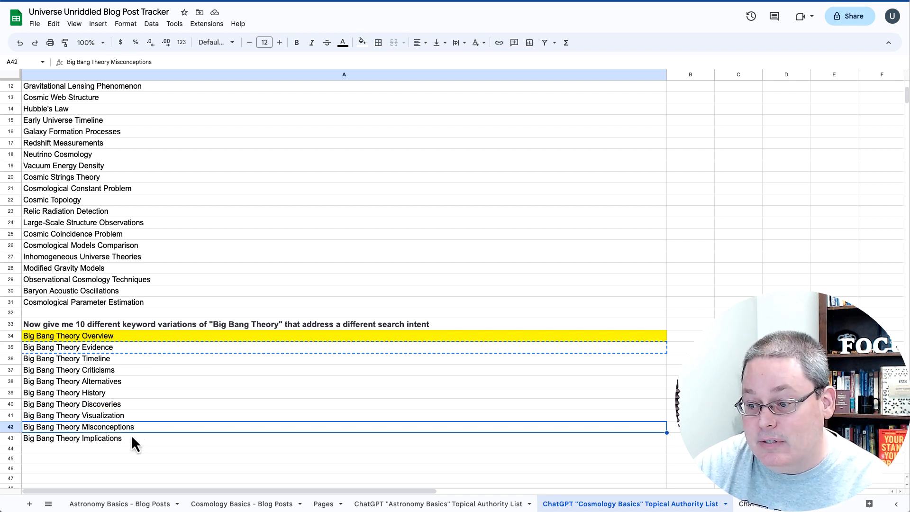
# Return to the Cosmology Basics - Blog Posts sheet and scroll across the tracked post columns
pyautogui.click(68, 335)
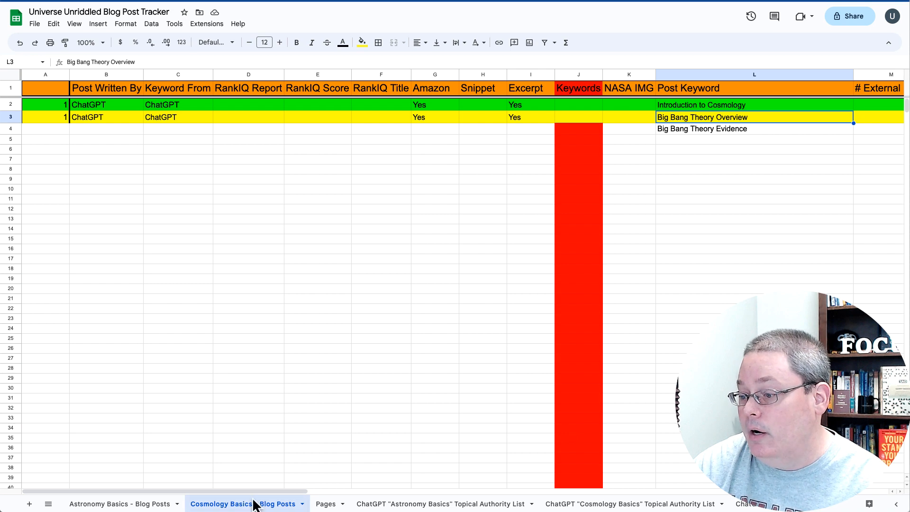
pyautogui.hscroll(3)
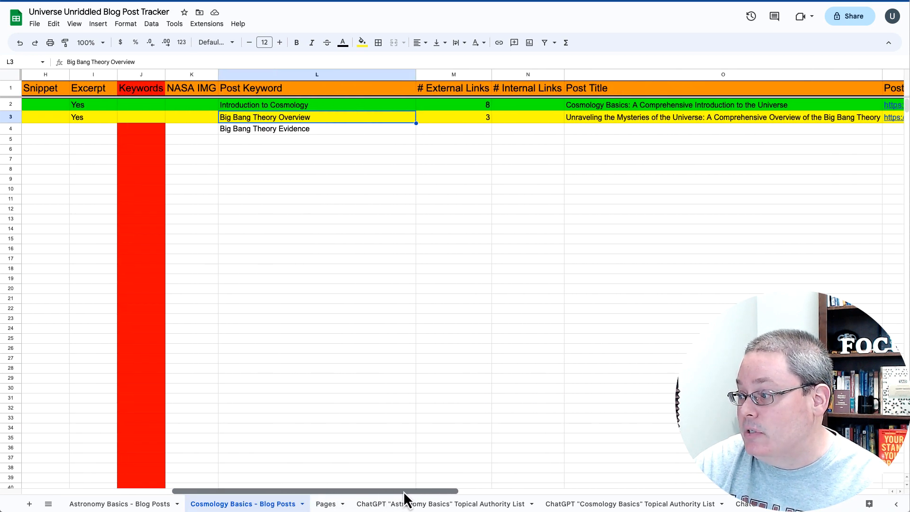
pyautogui.hscroll(3)
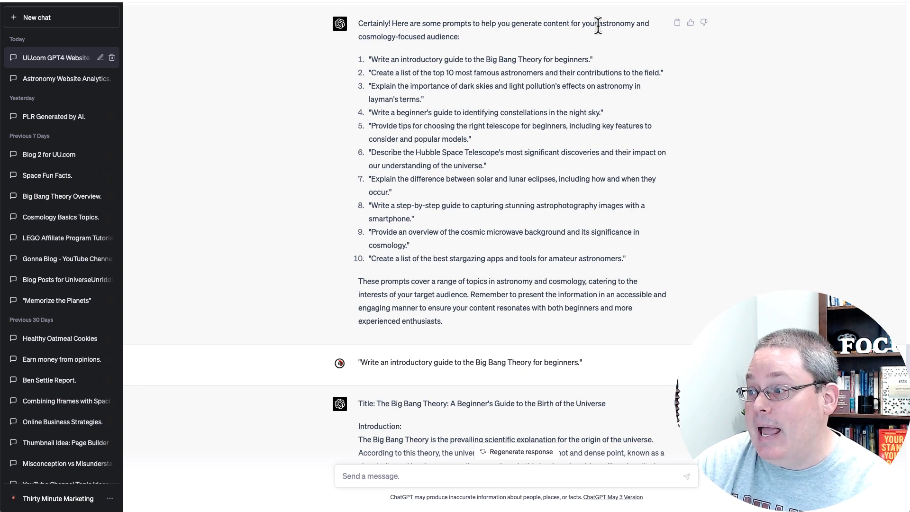
pyautogui.moveTo(597, 23); pyautogui.dragTo(458, 36)
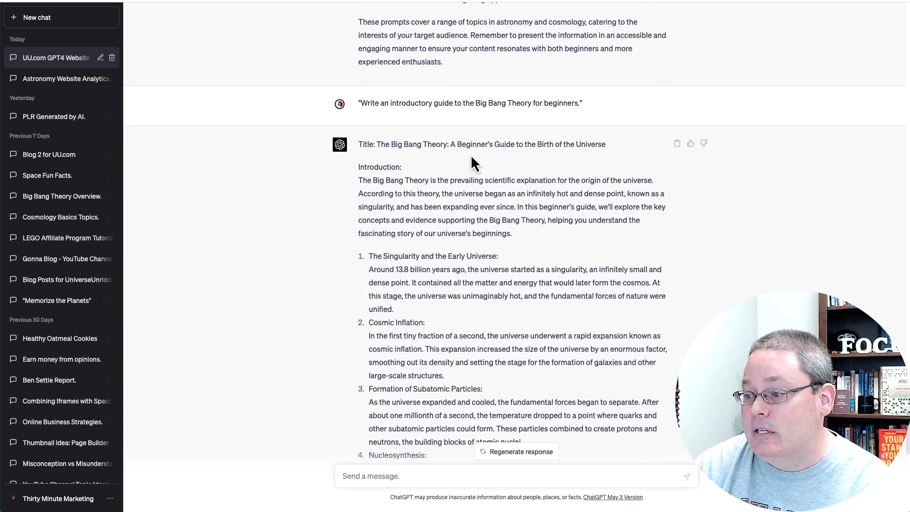
pyautogui.scroll(-3)
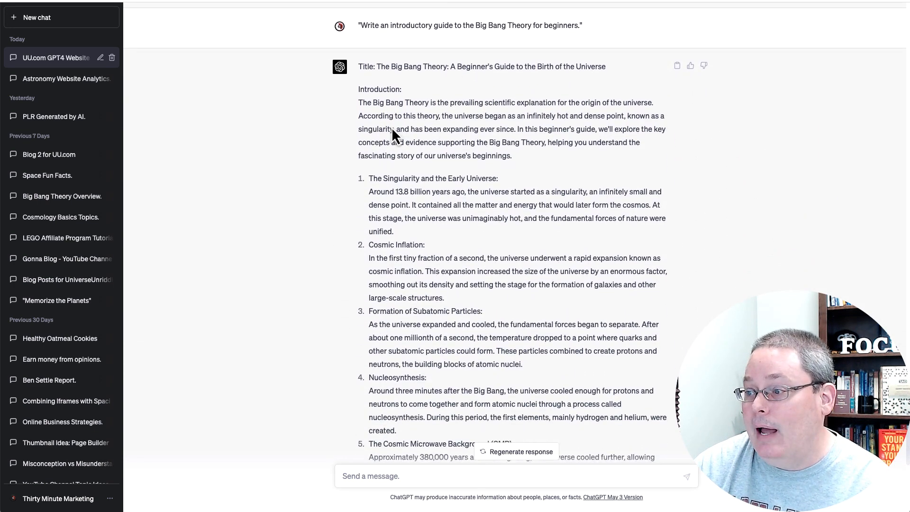
pyautogui.scroll(-3)
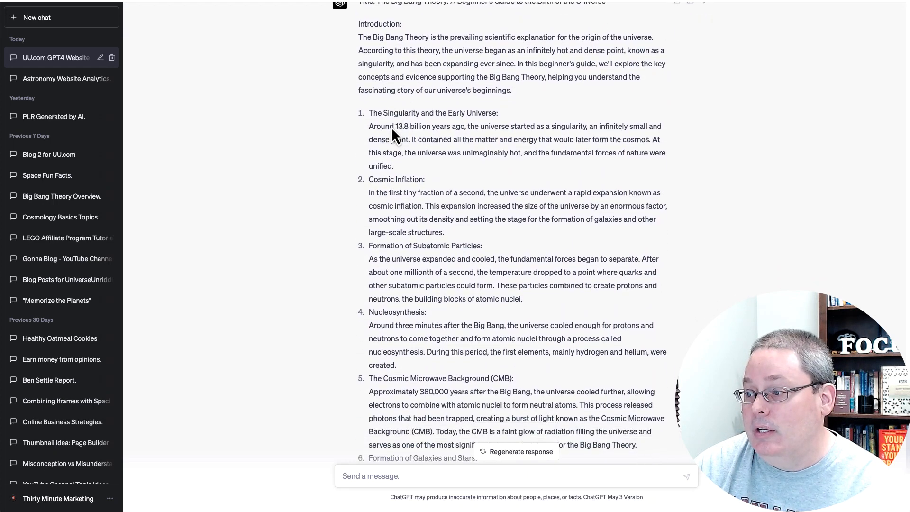
pyautogui.scroll(-3)
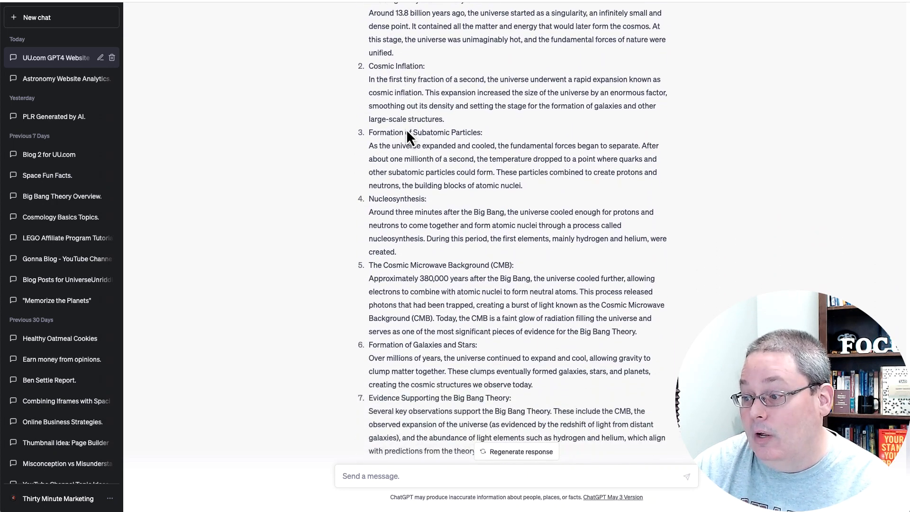
pyautogui.scroll(-3)
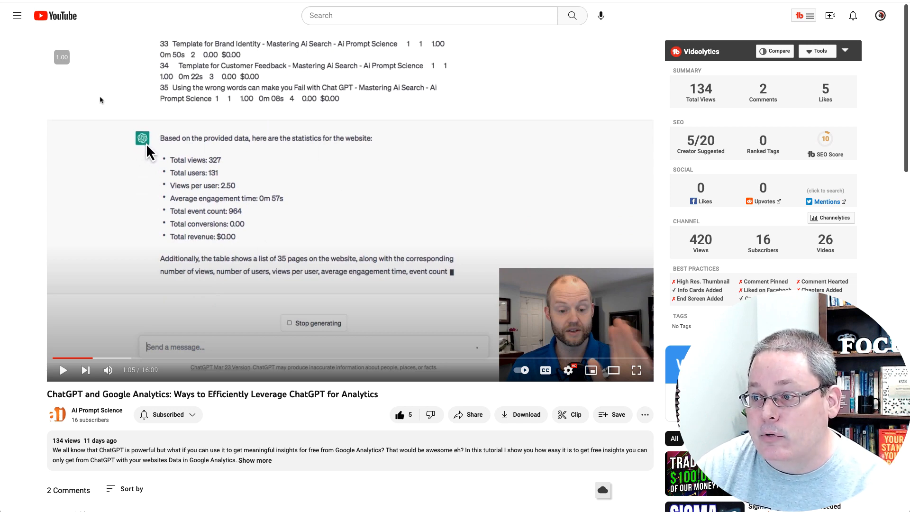
pyautogui.moveTo(113, 259)
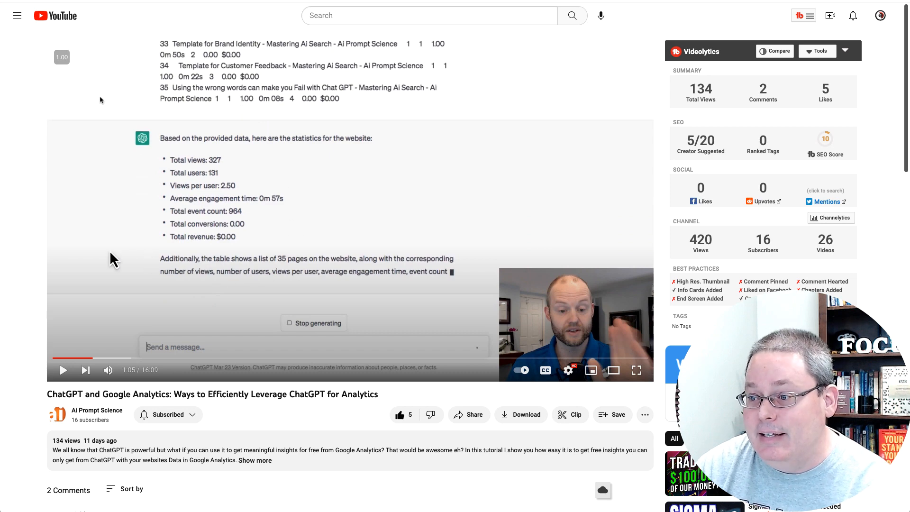